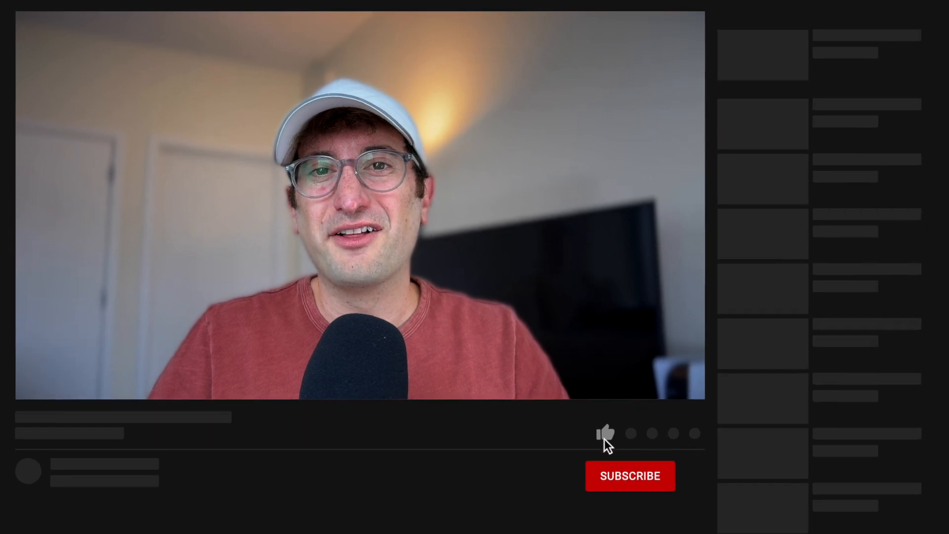
Like the video and subscribe to the channel, showing SUBSCRIBED with the bell icon
click(629, 475)
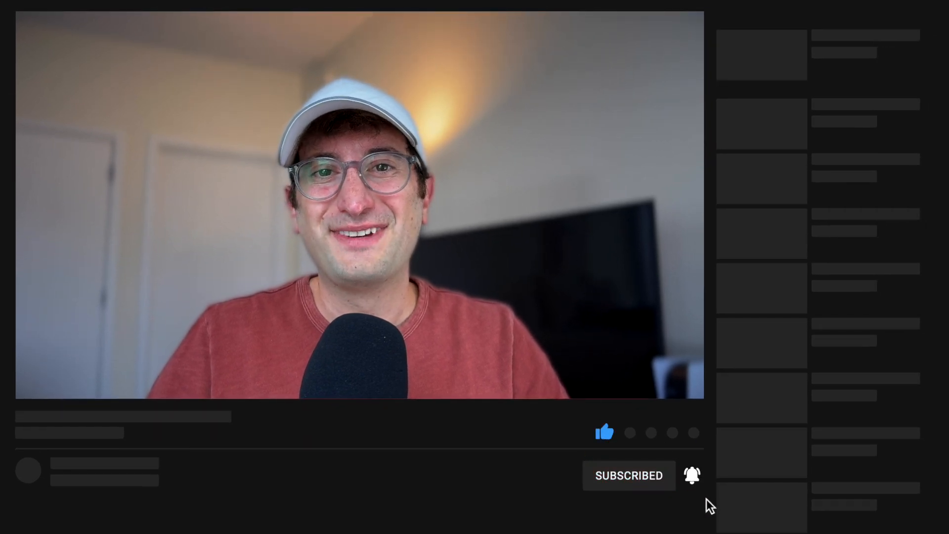